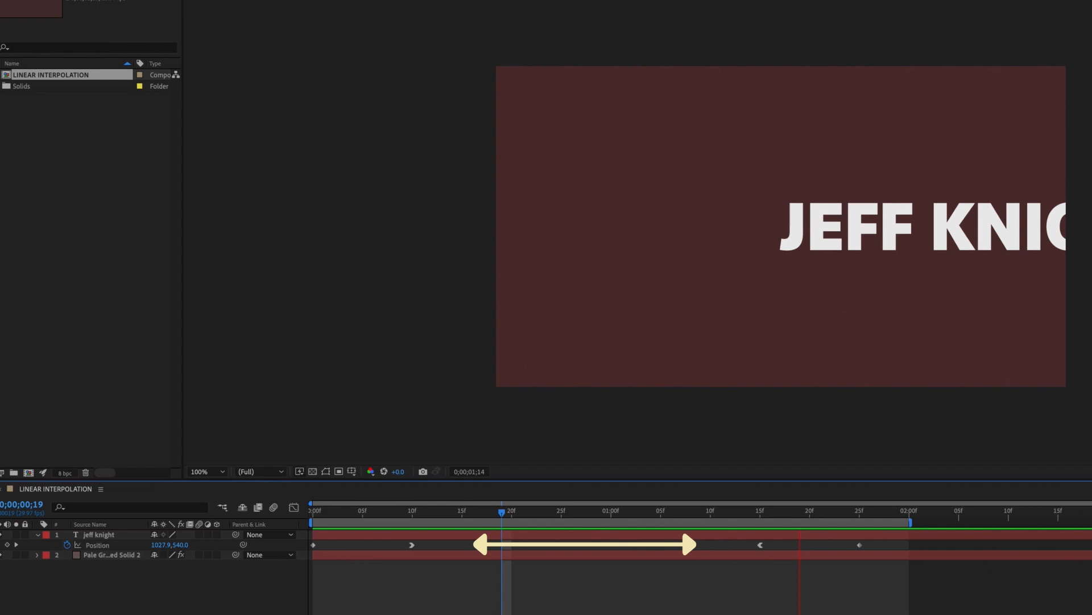
{"action": "left_click", "coordinate": [413, 509]}
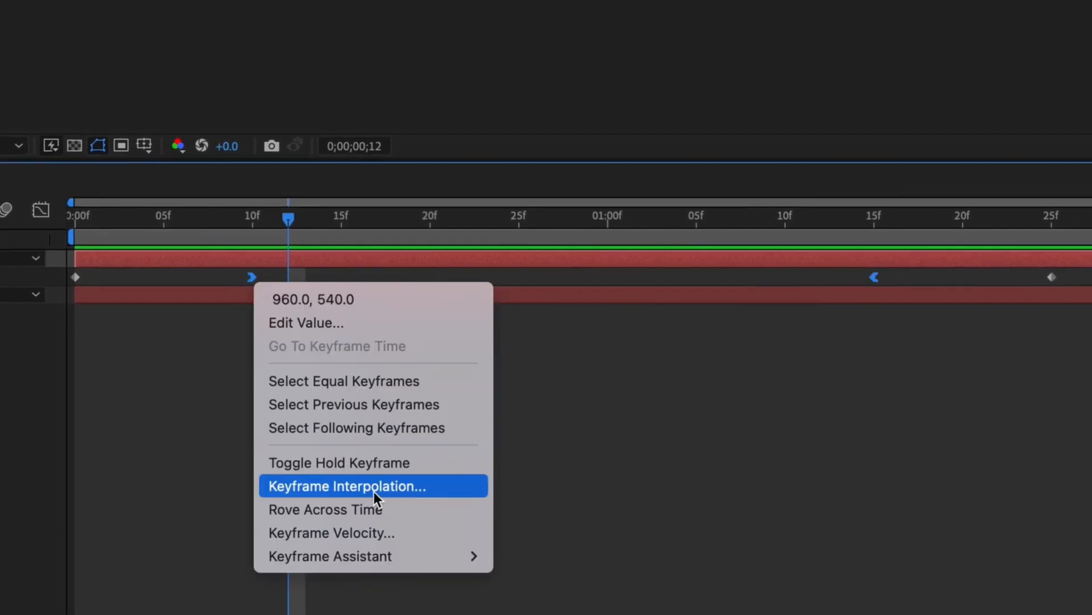
Set the position keyframes' spatial interpolation to Linear in Keyframe Interpolation and confirm
{"action": "left_click", "coordinate": [346, 486]}
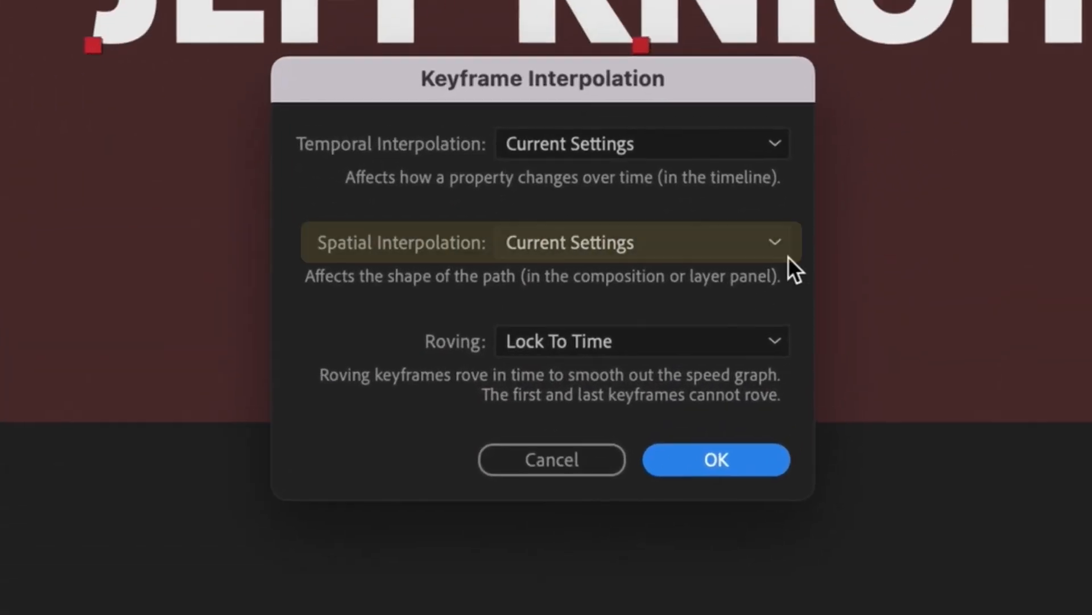
{"action": "left_click", "coordinate": [639, 243]}
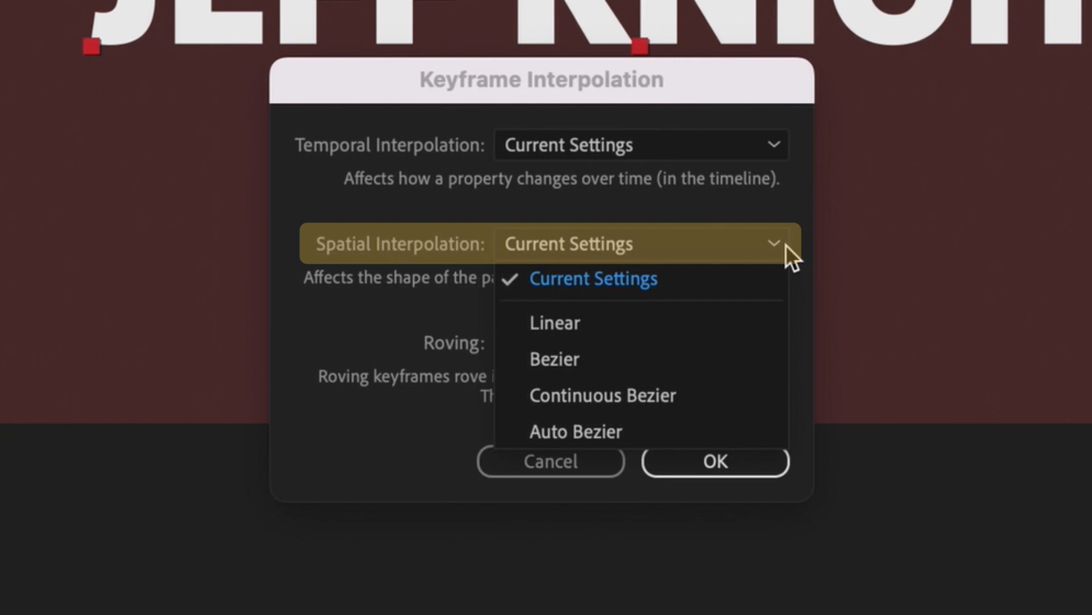
{"action": "mouse_move", "coordinate": [571, 322]}
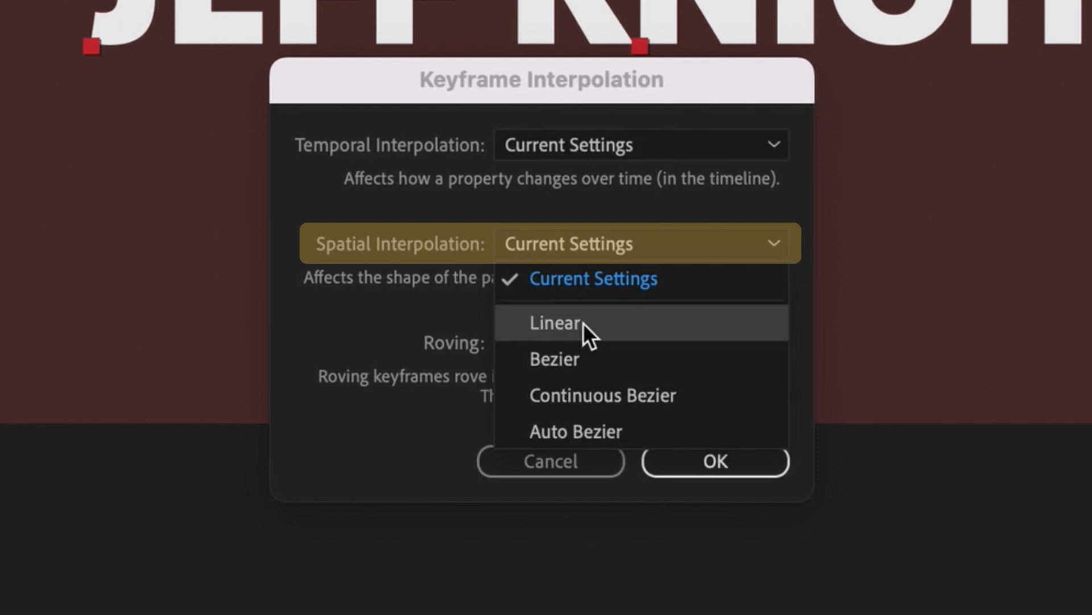
{"action": "left_click", "coordinate": [554, 322]}
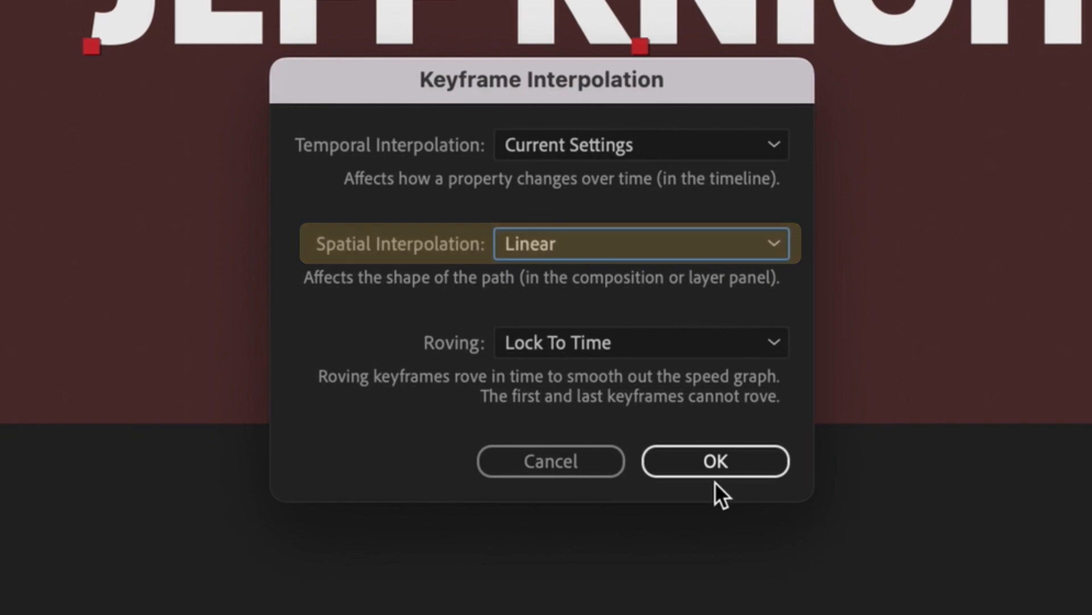
{"action": "left_click", "coordinate": [715, 460]}
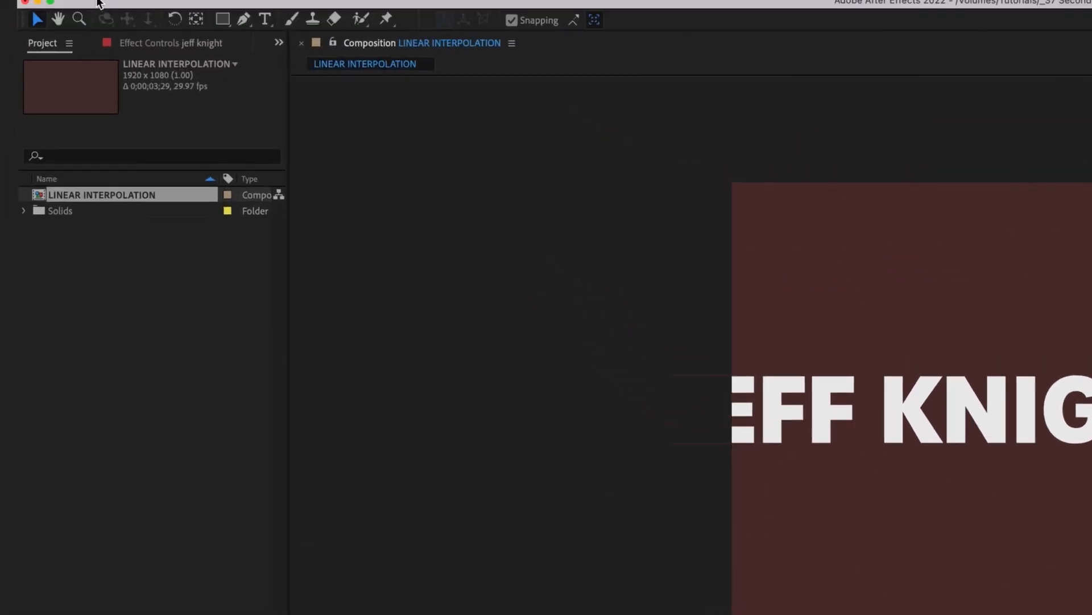
Enable 'Default Spatial Interpolation to Linear' in the General preferences
{"action": "left_click", "coordinate": [119, 10]}
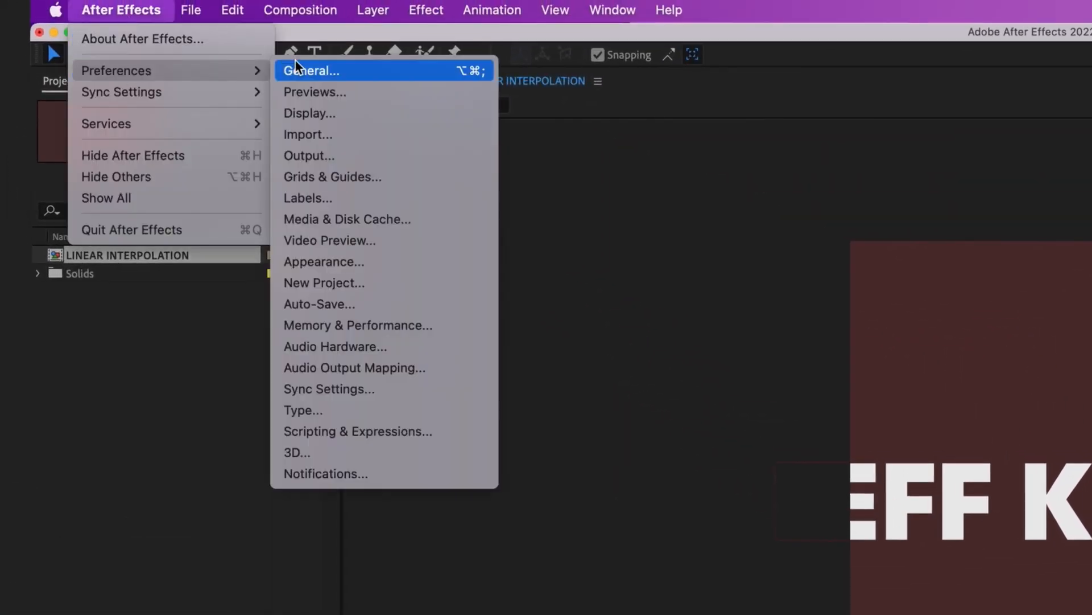
{"action": "left_click", "coordinate": [310, 71]}
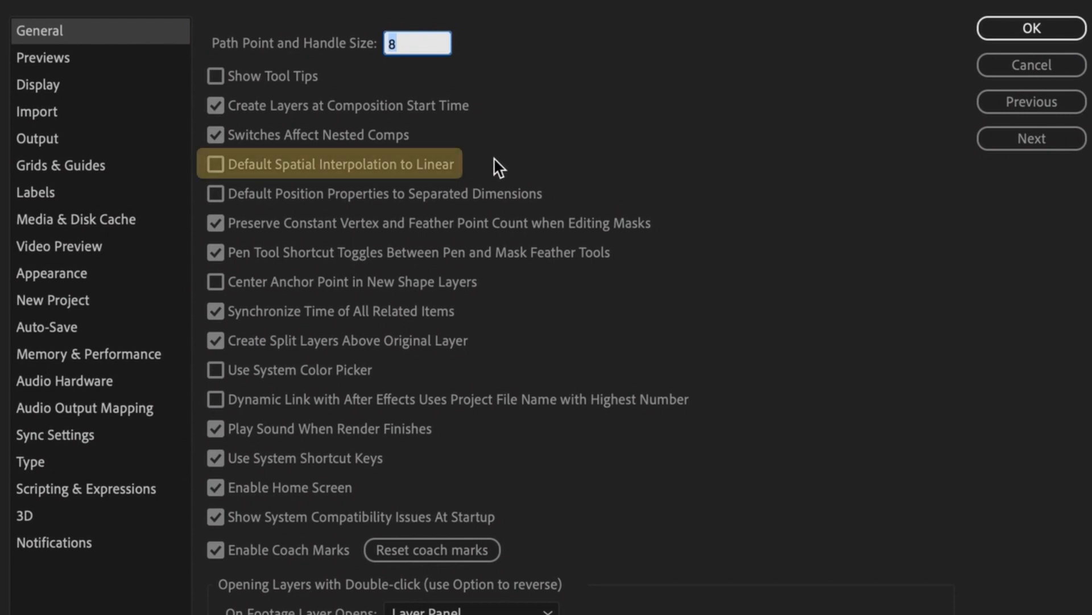
{"action": "mouse_move", "coordinate": [452, 172]}
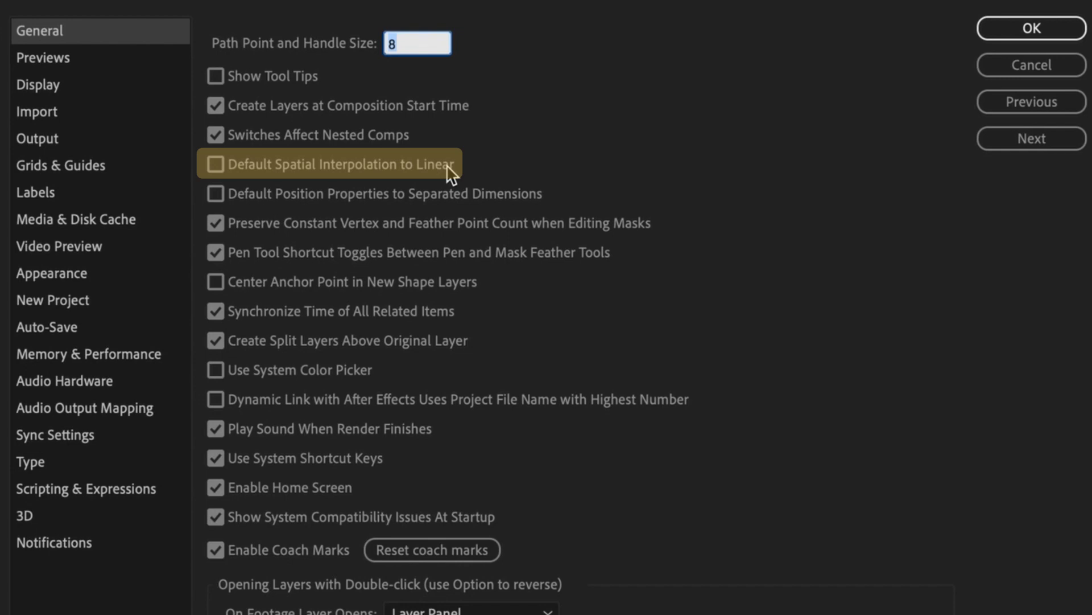
{"action": "left_click", "coordinate": [215, 164]}
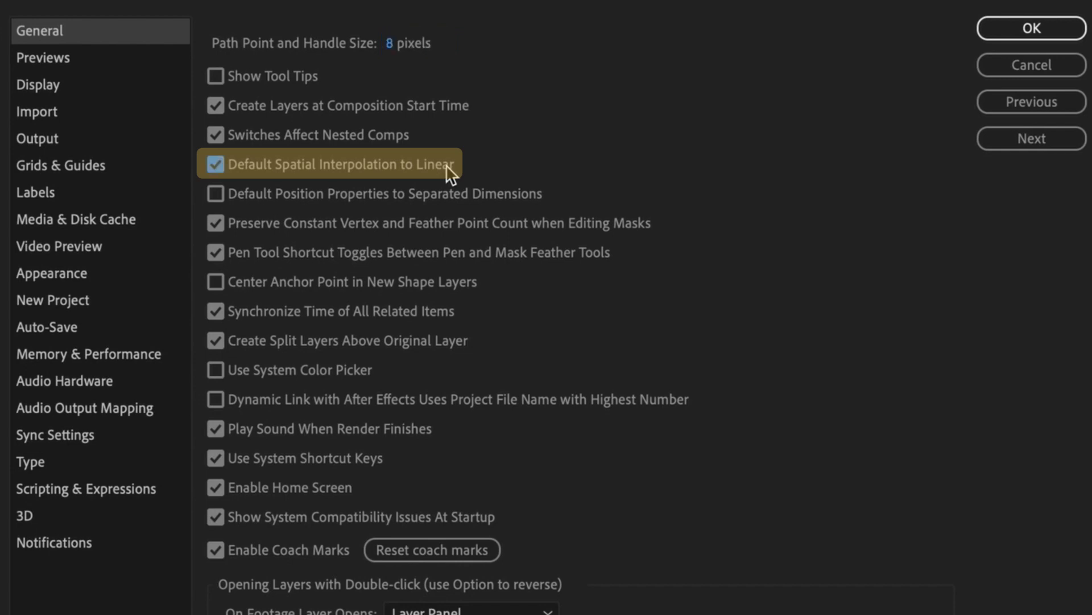
{"action": "mouse_move", "coordinate": [468, 171]}
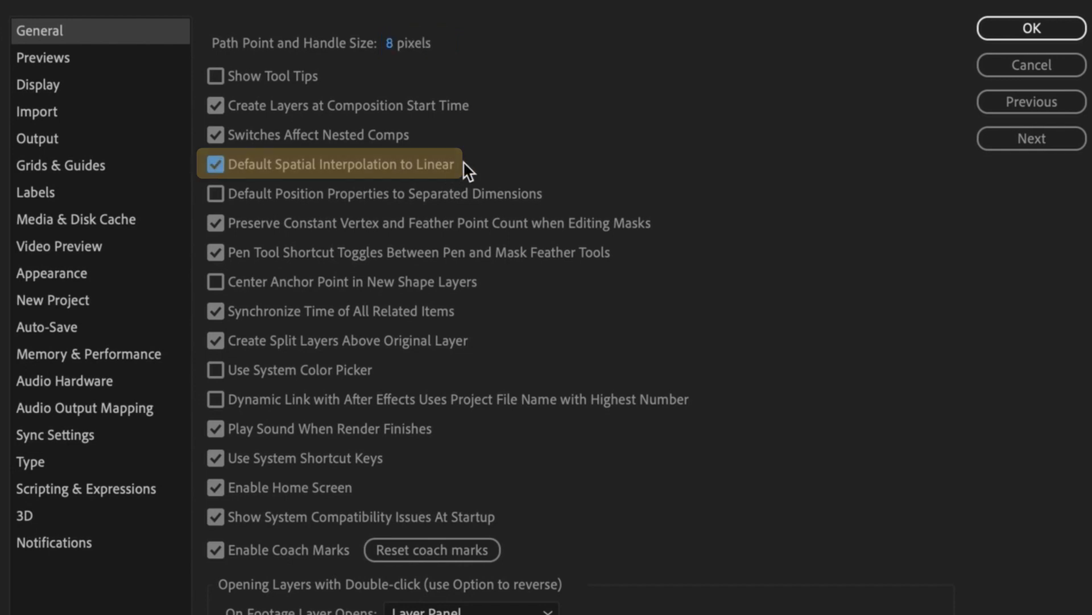